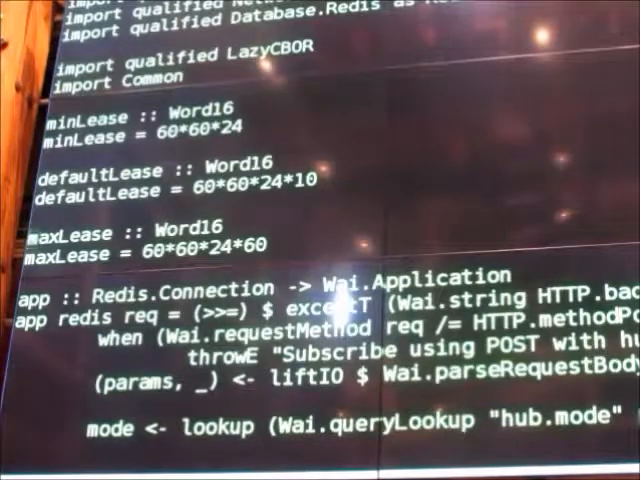
{"action": "scroll", "scroll_direction": "down", "scroll_amount": 3}
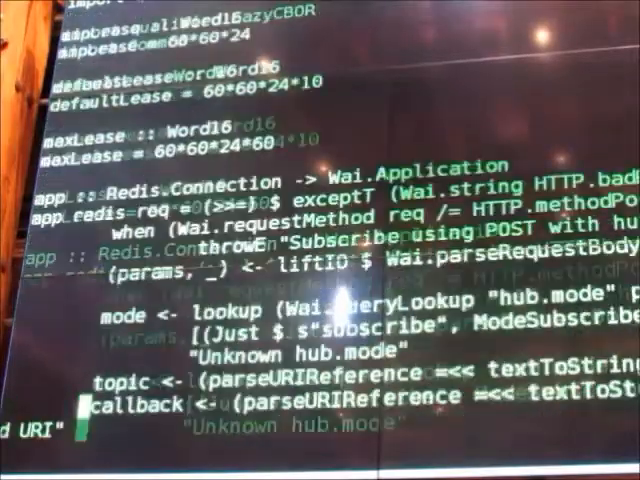
{"action": "scroll", "scroll_direction": "down", "scroll_amount": 3}
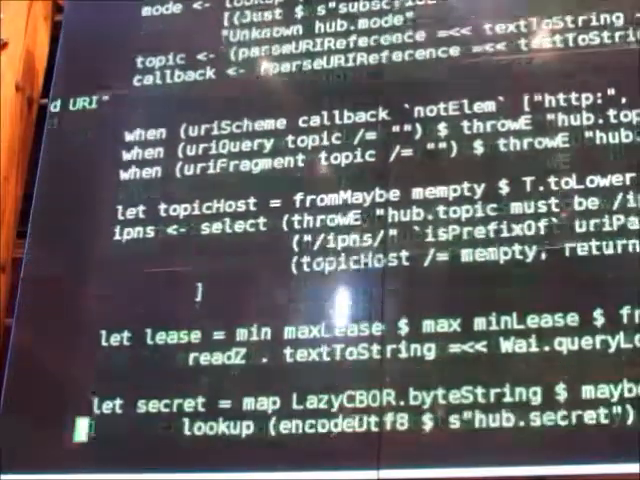
{"action": "scroll", "scroll_direction": "down", "scroll_amount": 3}
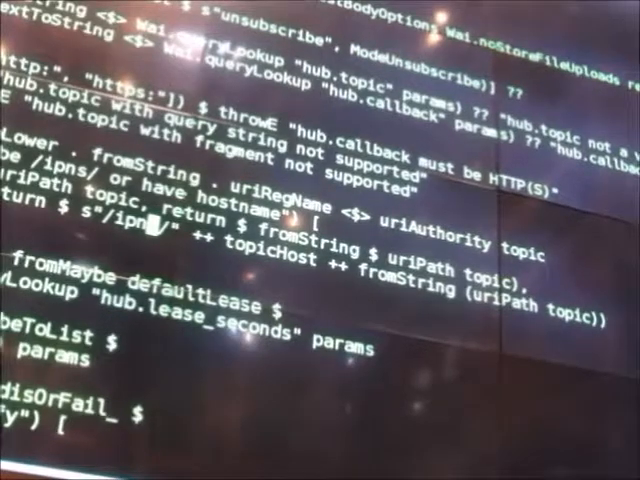
{"action": "scroll", "scroll_direction": "up", "scroll_amount": 3}
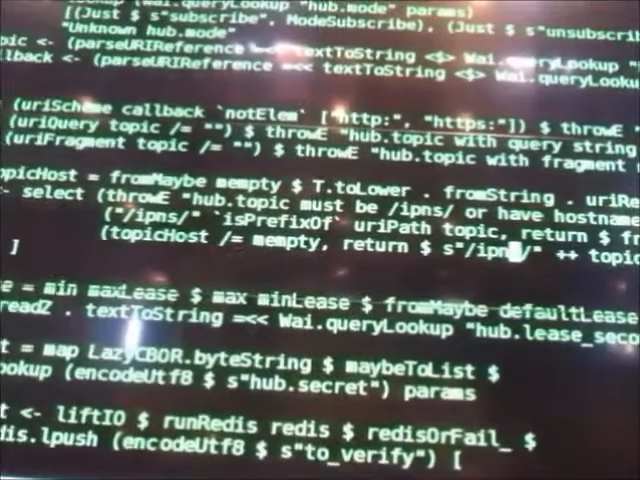